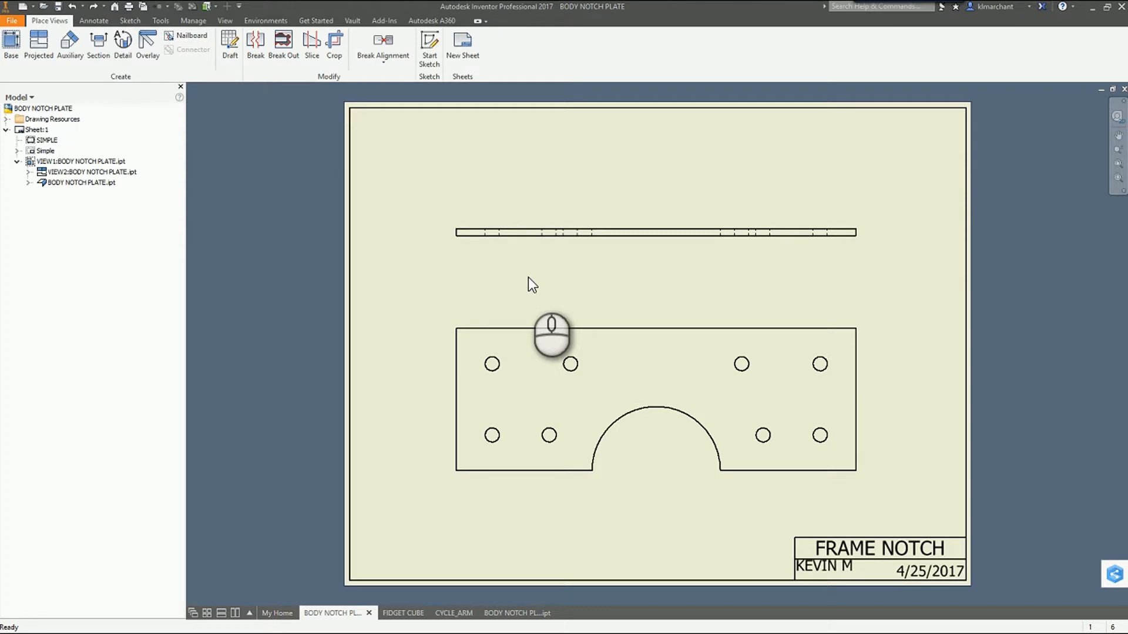
pyautogui.moveTo(595, 285)
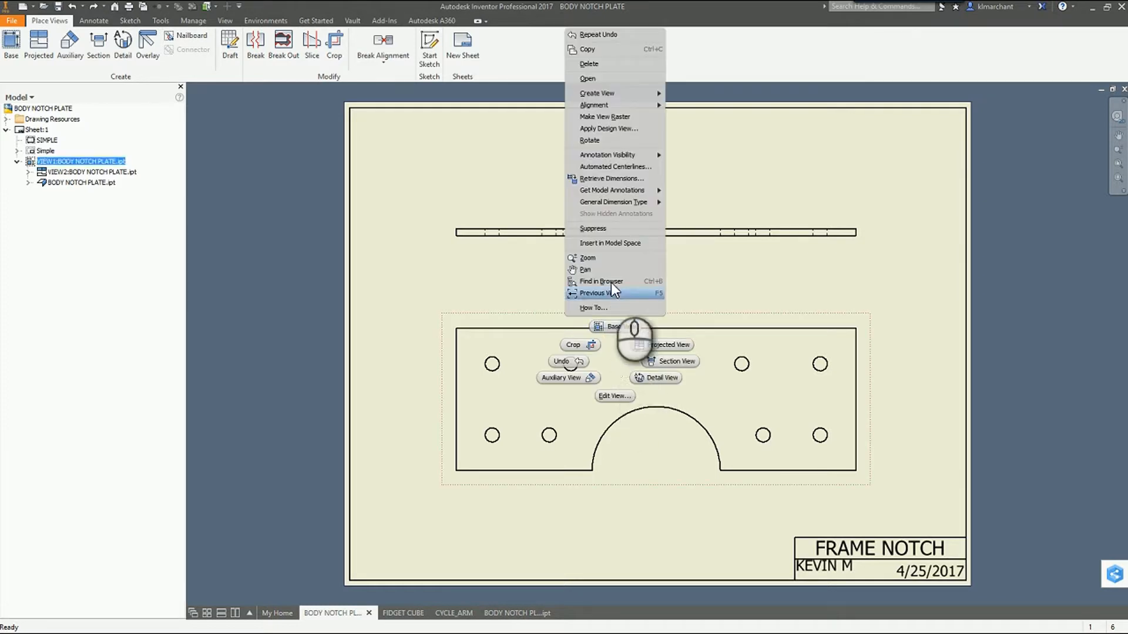
# Step: Apply Automated Centerlines to the BODY NOTCH PLATE base view, marking eight holes and the notch arc
pyautogui.click(614, 167)
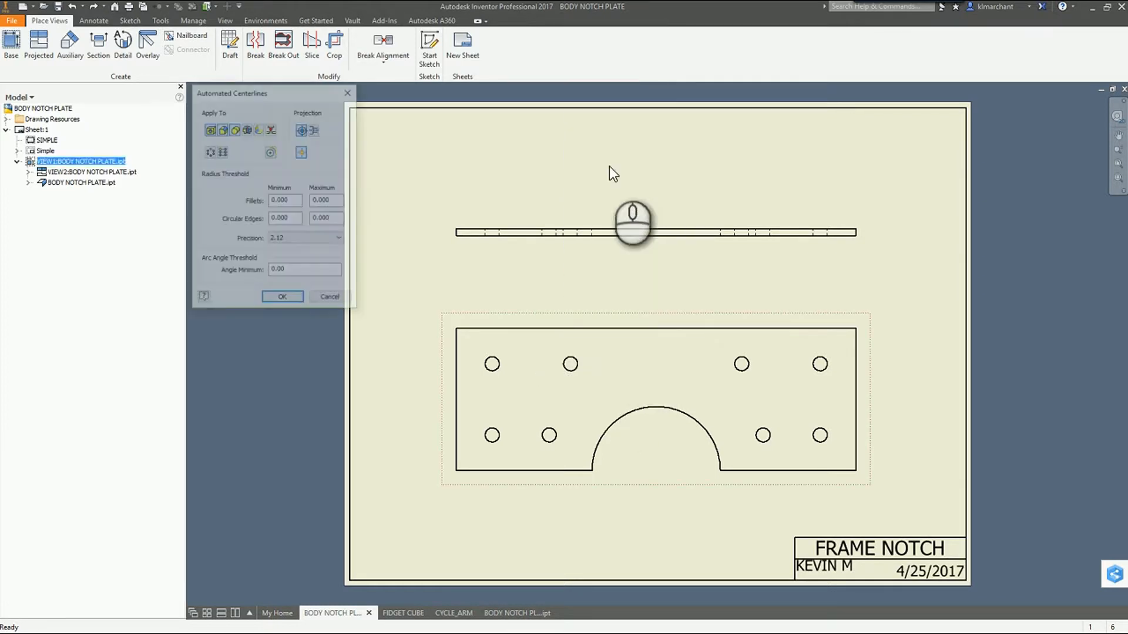
pyautogui.moveTo(272, 92); pyautogui.dragTo(305, 129)
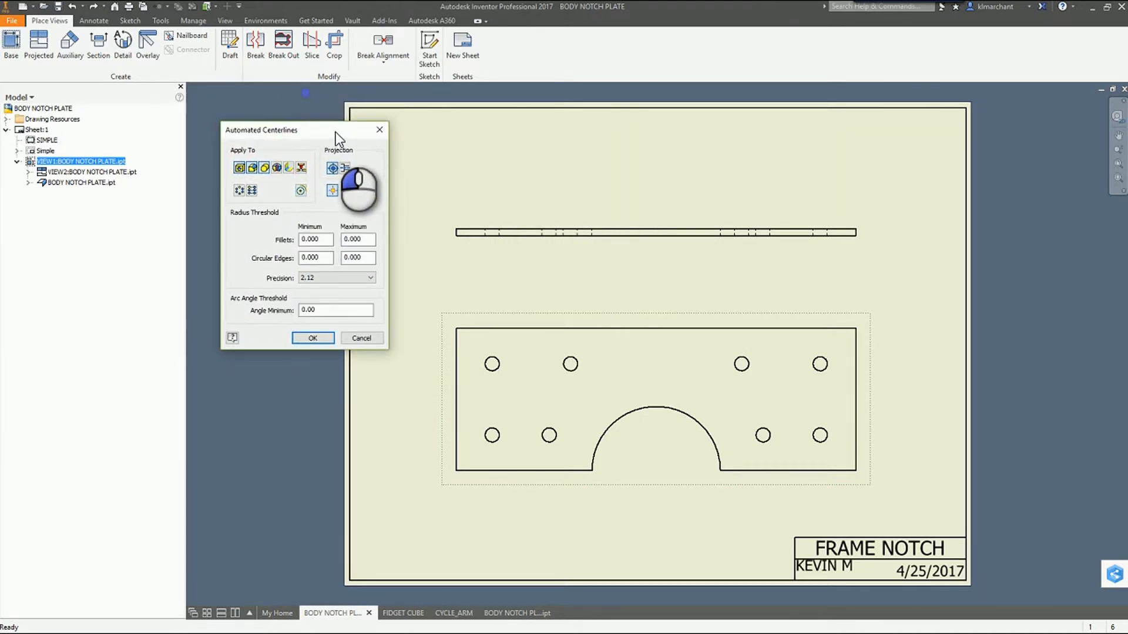
pyautogui.moveTo(241, 173)
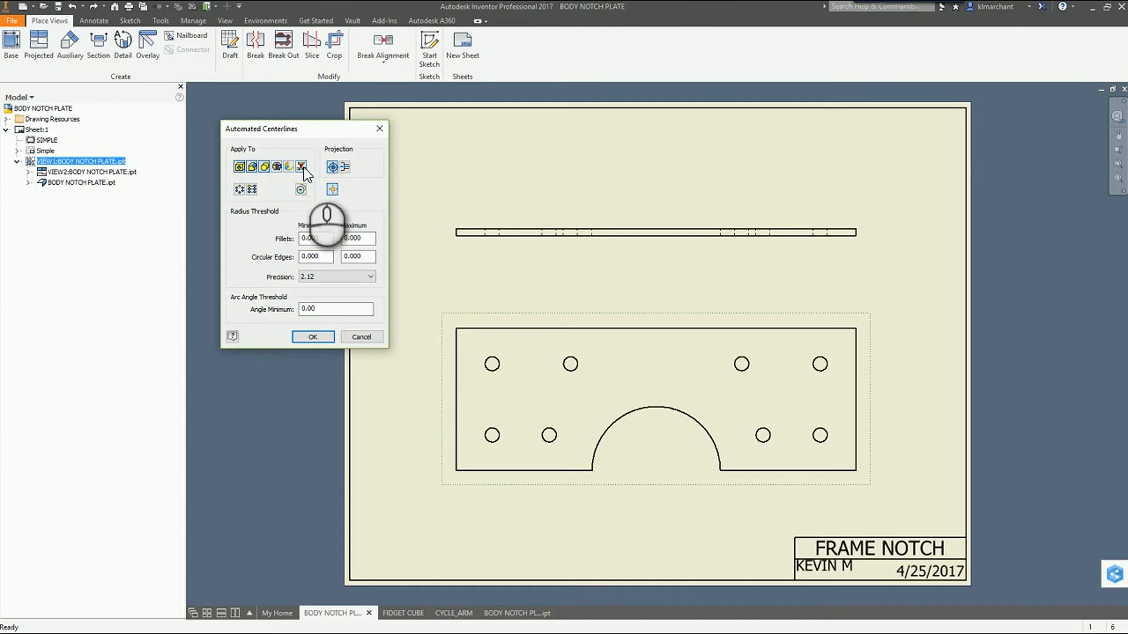
pyautogui.moveTo(331, 166)
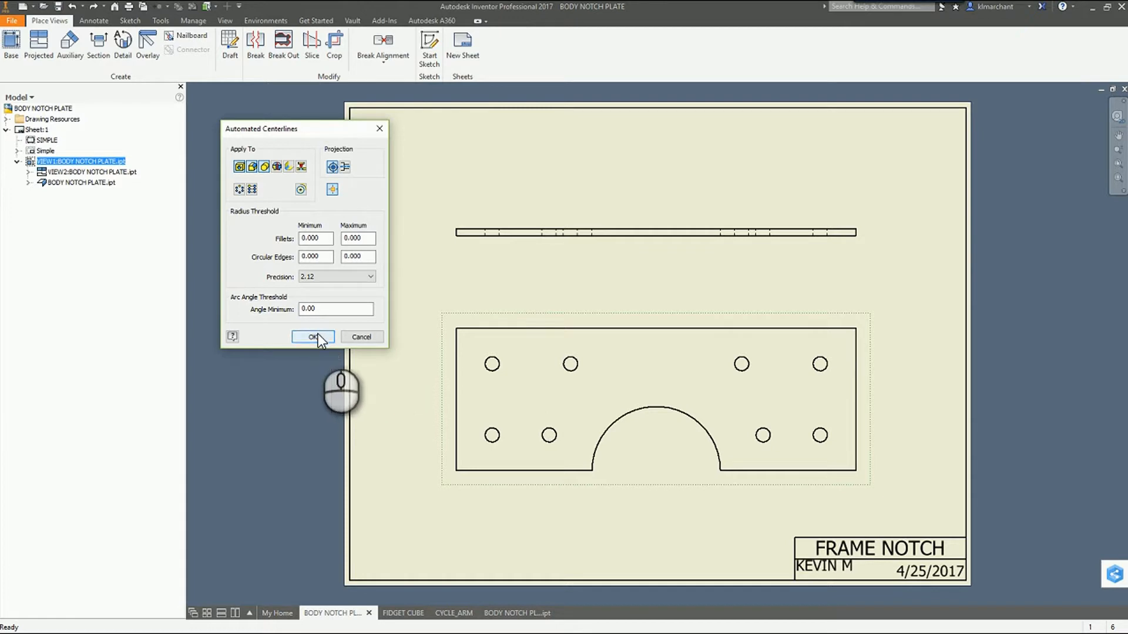
pyautogui.click(313, 337)
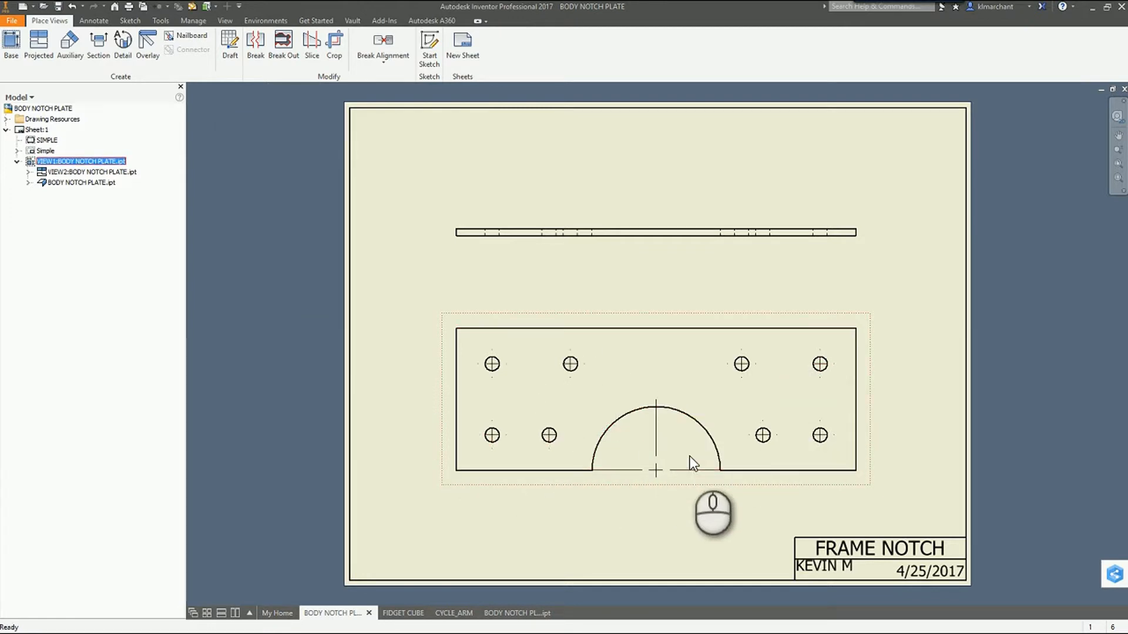
pyautogui.moveTo(713, 392)
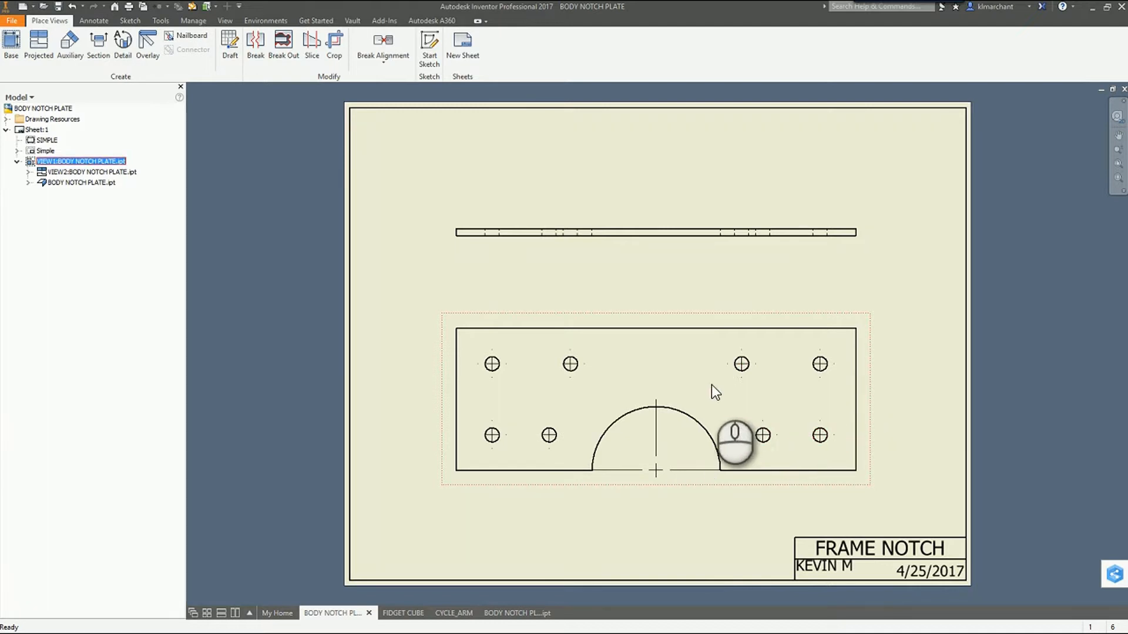
pyautogui.moveTo(726, 362)
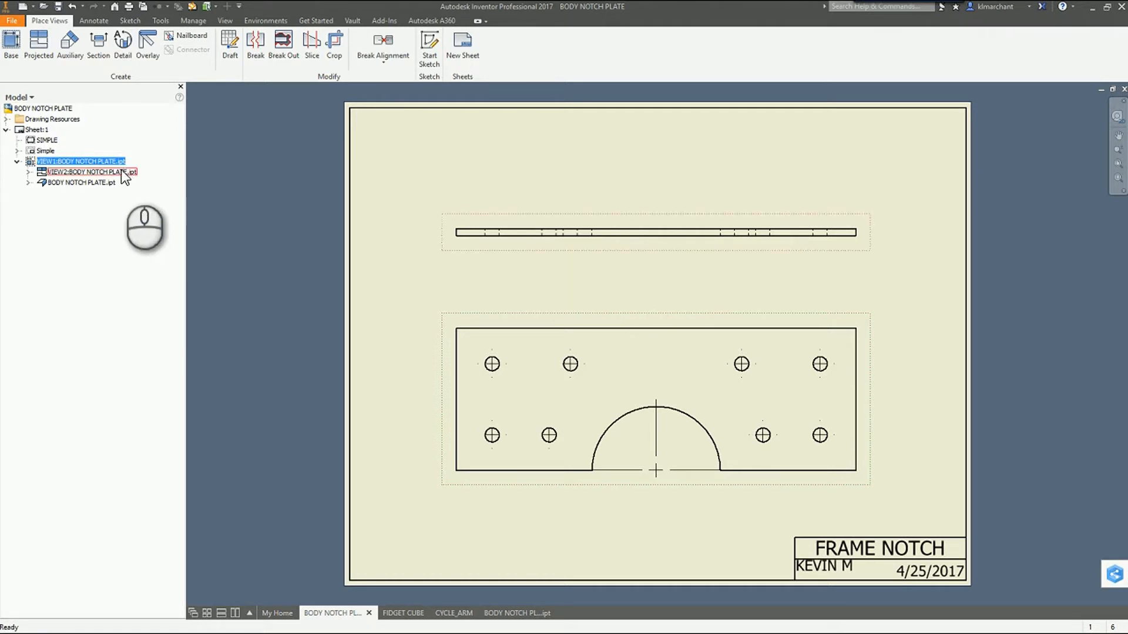
# Step: Add automated centerlines to VIEW2, the plate's edge view, then switch to the FIDGET CUBE drawing
pyautogui.rightClick(88, 173)
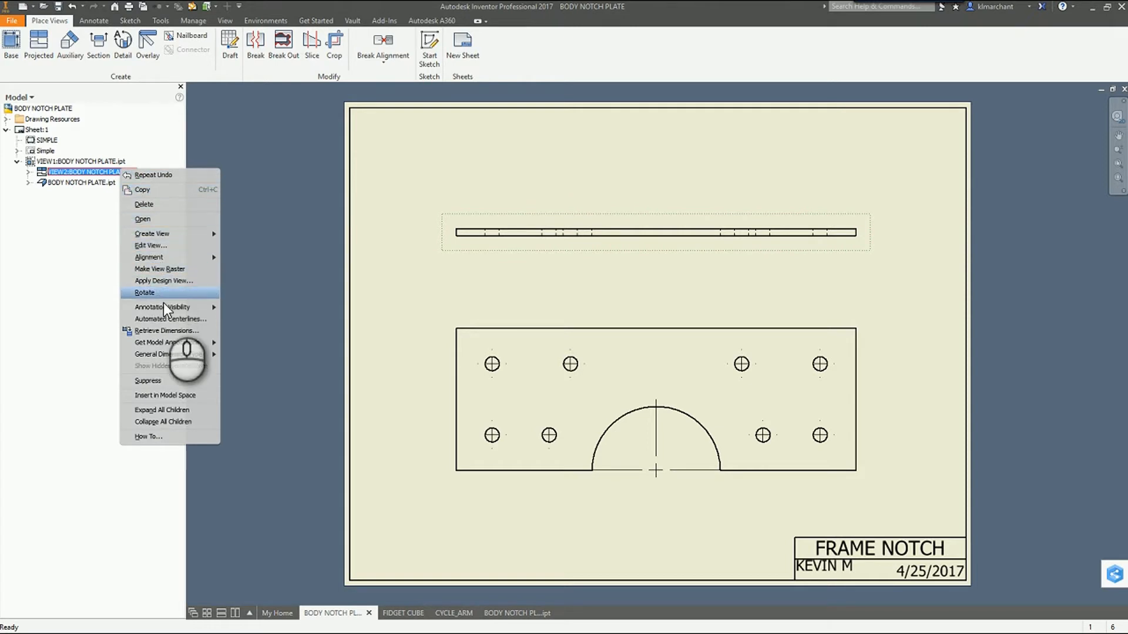
pyautogui.click(170, 319)
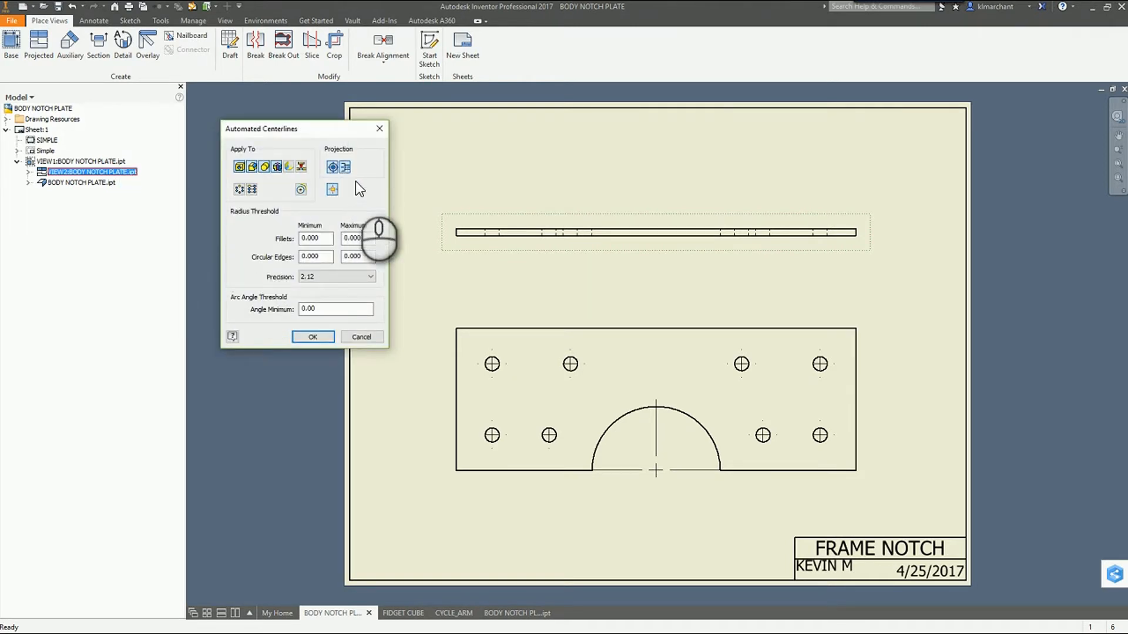
pyautogui.moveTo(353, 183)
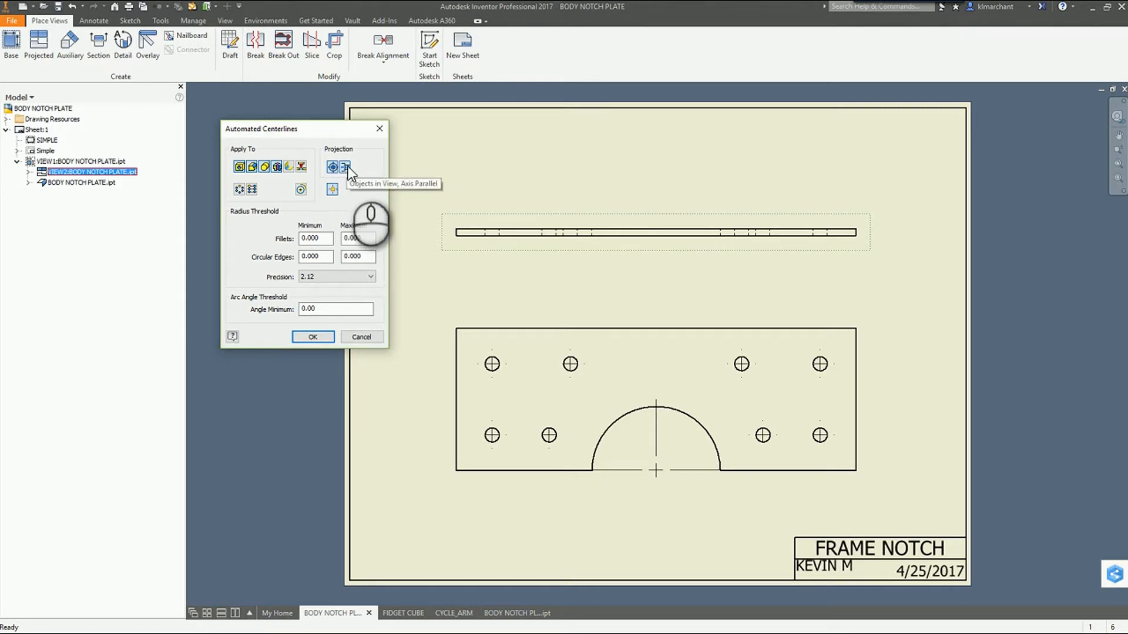
pyautogui.moveTo(313, 337)
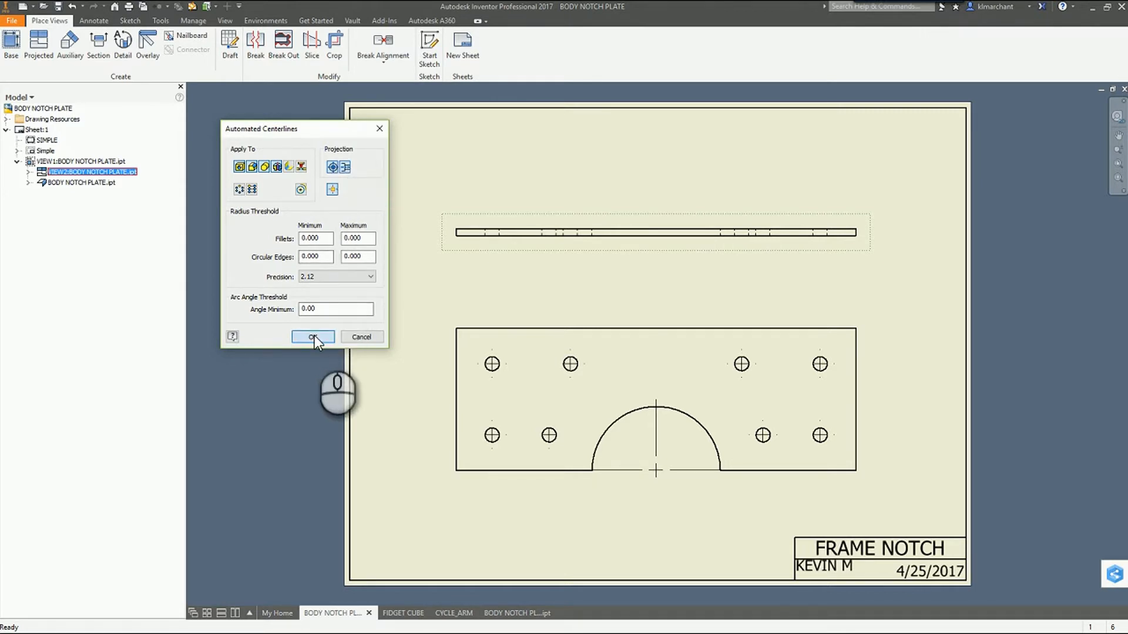
pyautogui.click(312, 337)
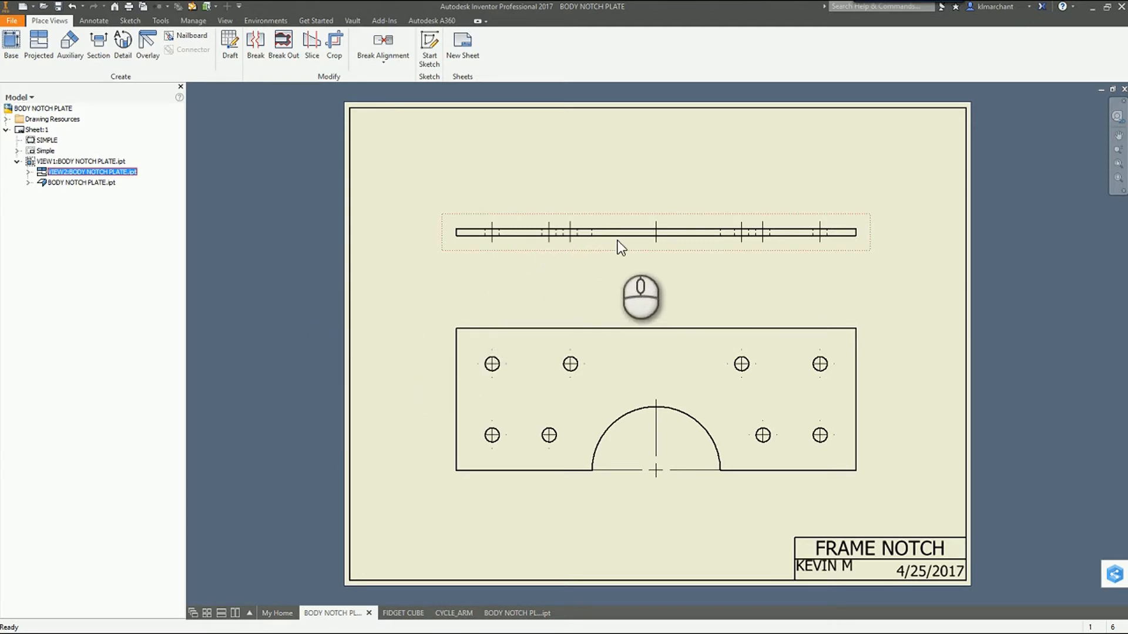
pyautogui.moveTo(724, 265)
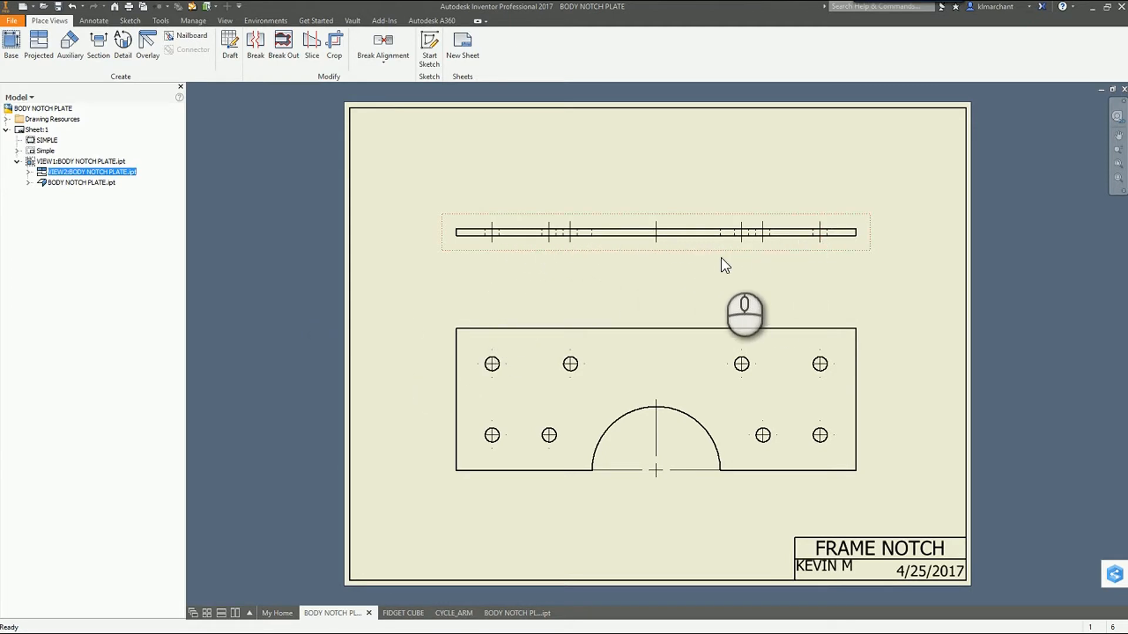
pyautogui.moveTo(492, 298)
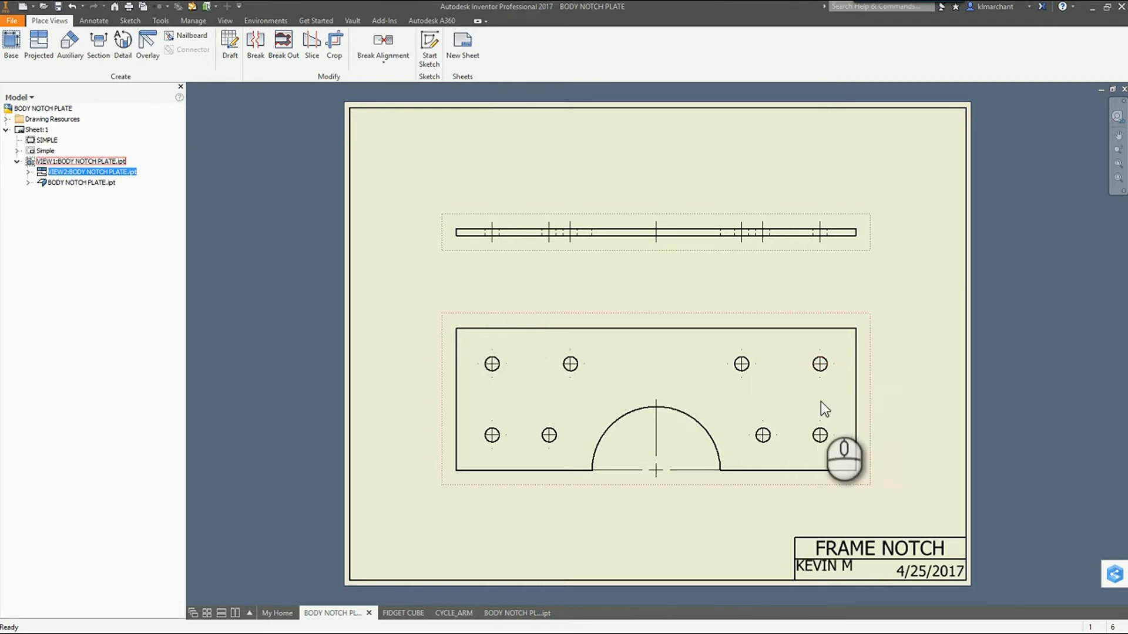
pyautogui.moveTo(557, 442)
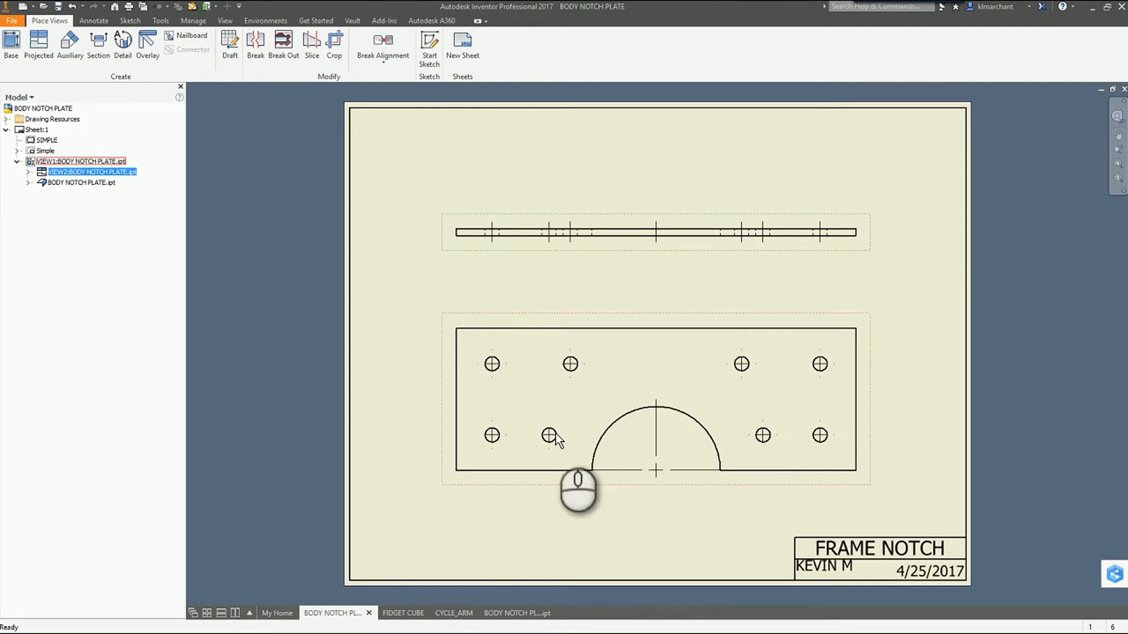
pyautogui.click(398, 613)
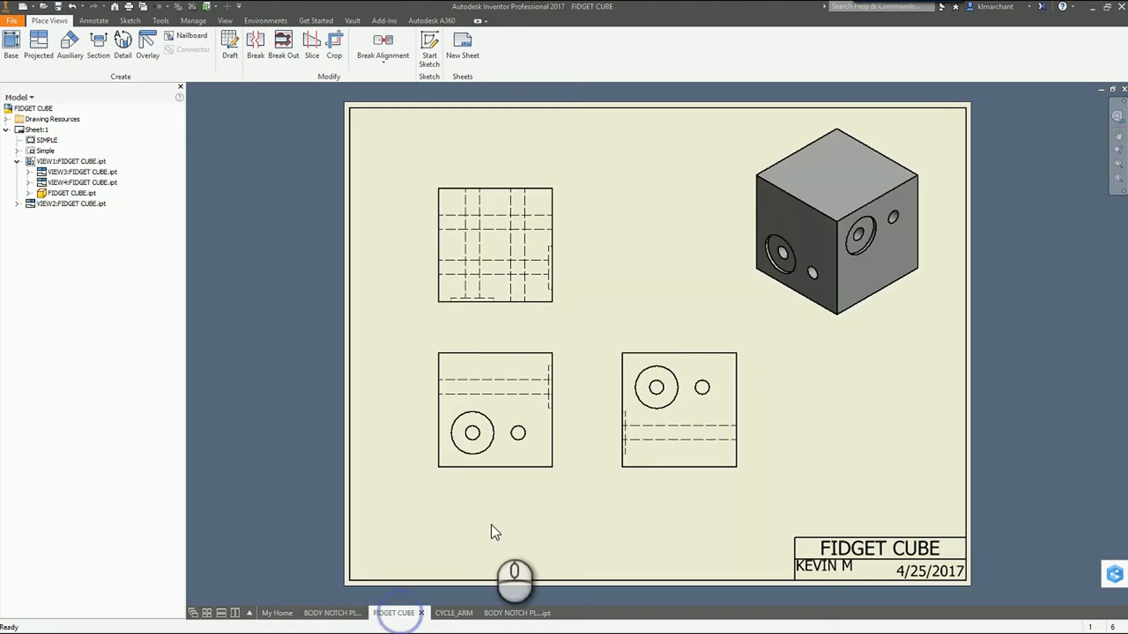
# Step: Open Automated Centerlines settings for the FIDGET CUBE front base view
pyautogui.click(488, 245)
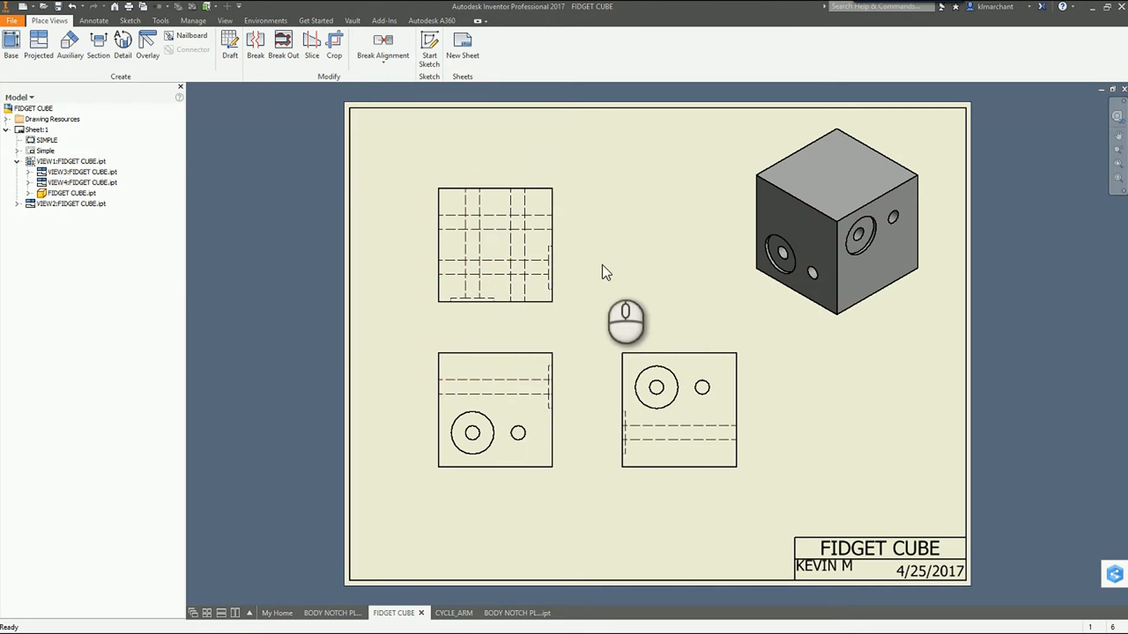
pyautogui.click(523, 412)
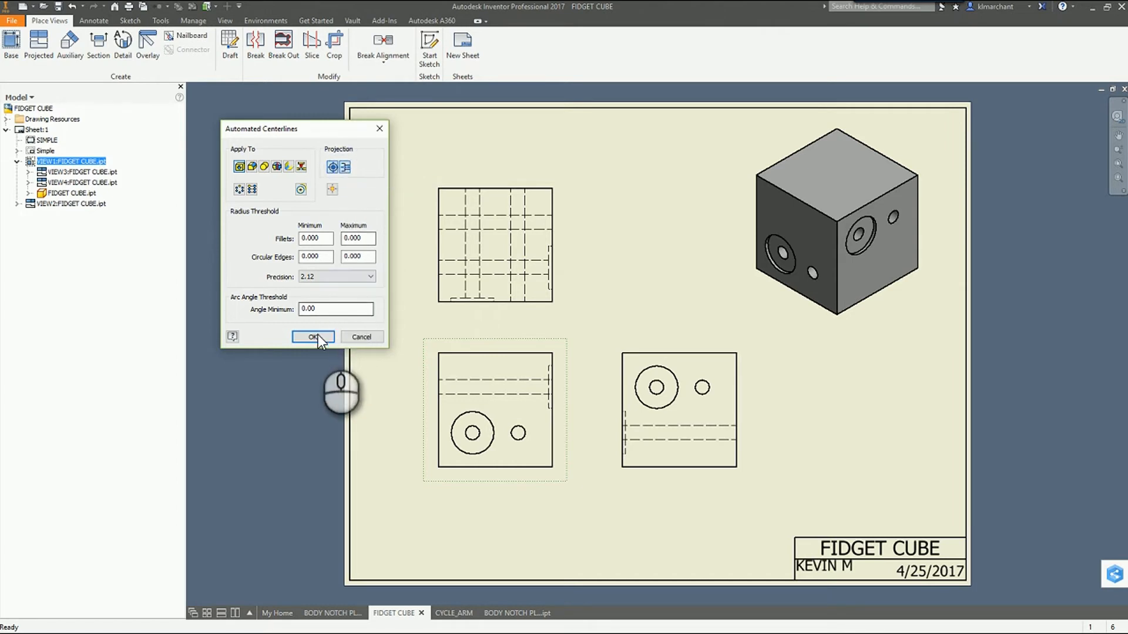
# Step: Apply automated center marks to the front, top and side cube views, then switch to CYCLE_ARM
pyautogui.click(313, 338)
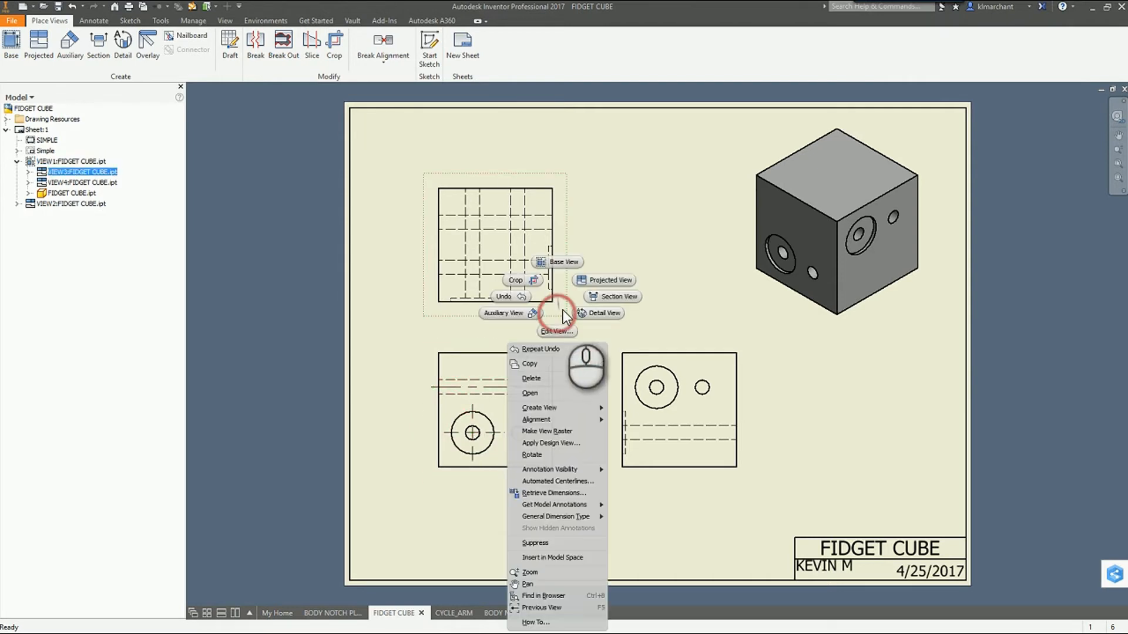
pyautogui.click(558, 481)
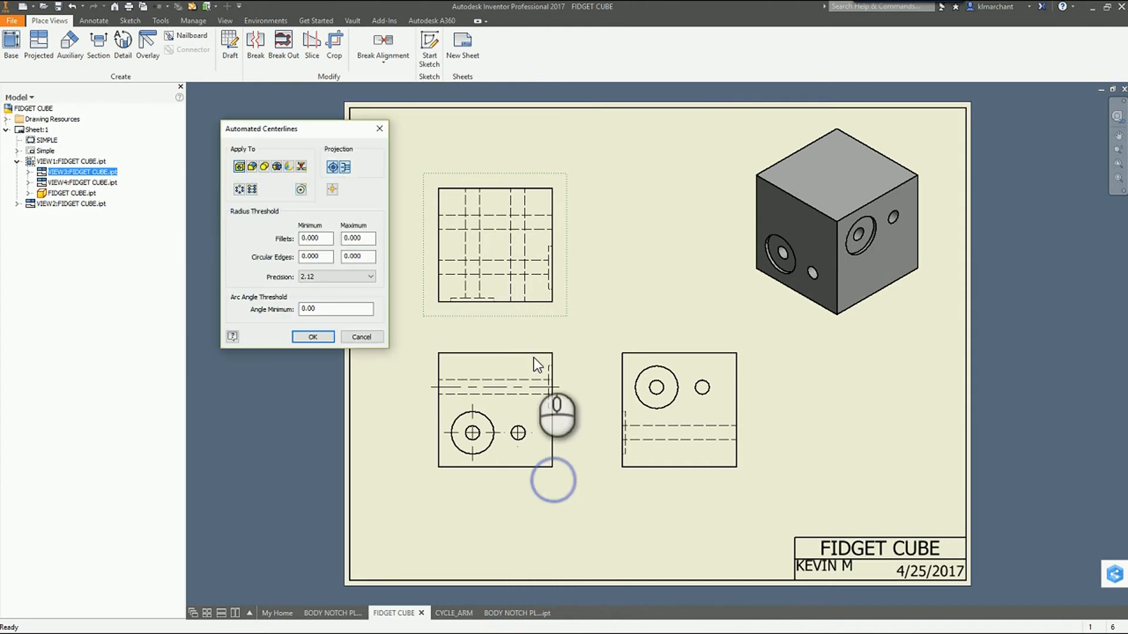
pyautogui.click(312, 335)
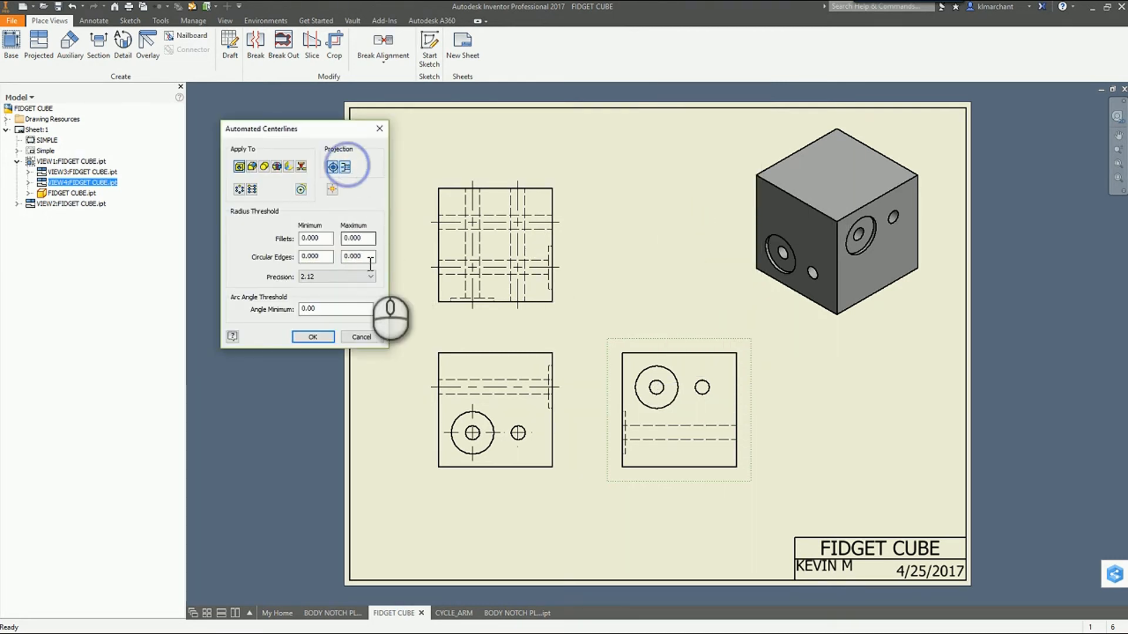
pyautogui.click(313, 336)
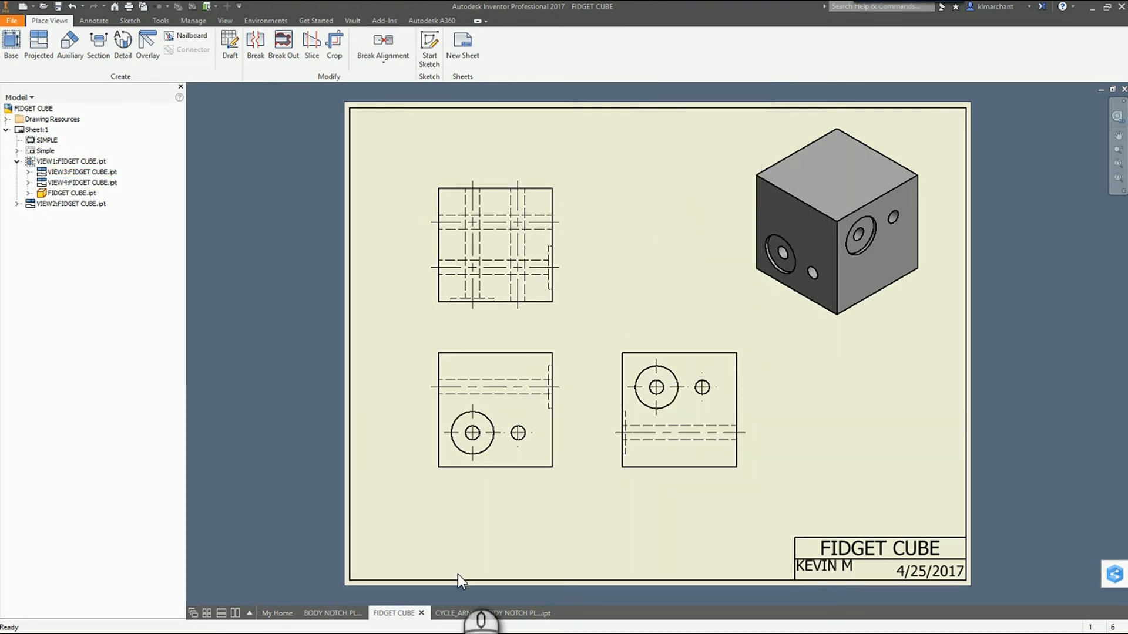
pyautogui.click(445, 613)
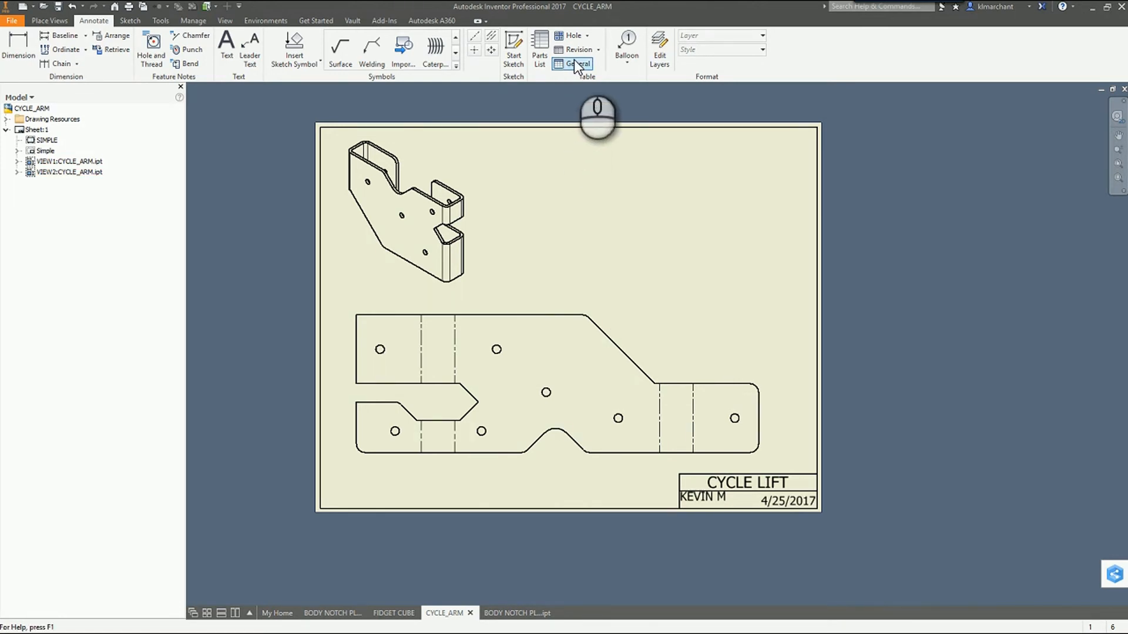
# Step: Start a General table with bend ID, direction, angle and radius columns for the flat pattern
pyautogui.click(577, 64)
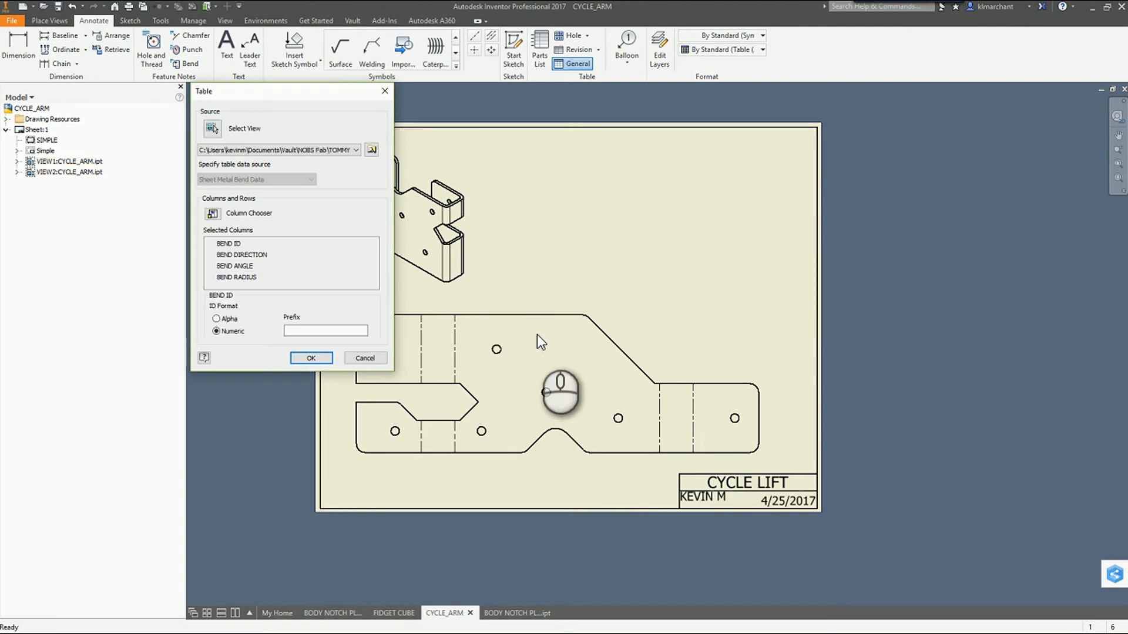
pyautogui.moveTo(270, 344)
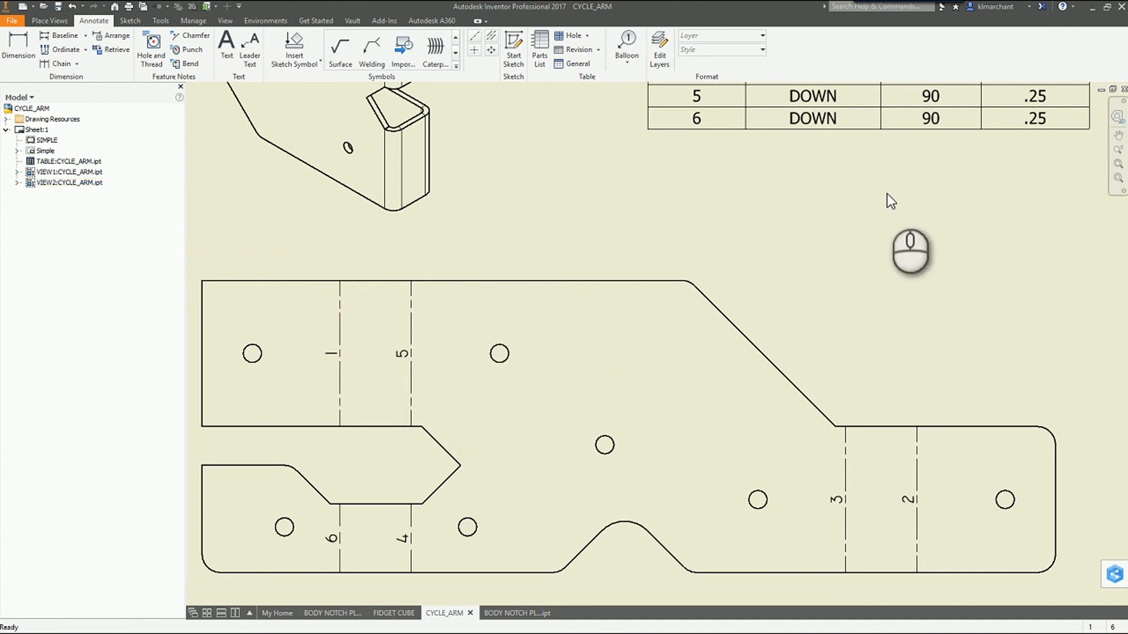
pyautogui.moveTo(948, 128)
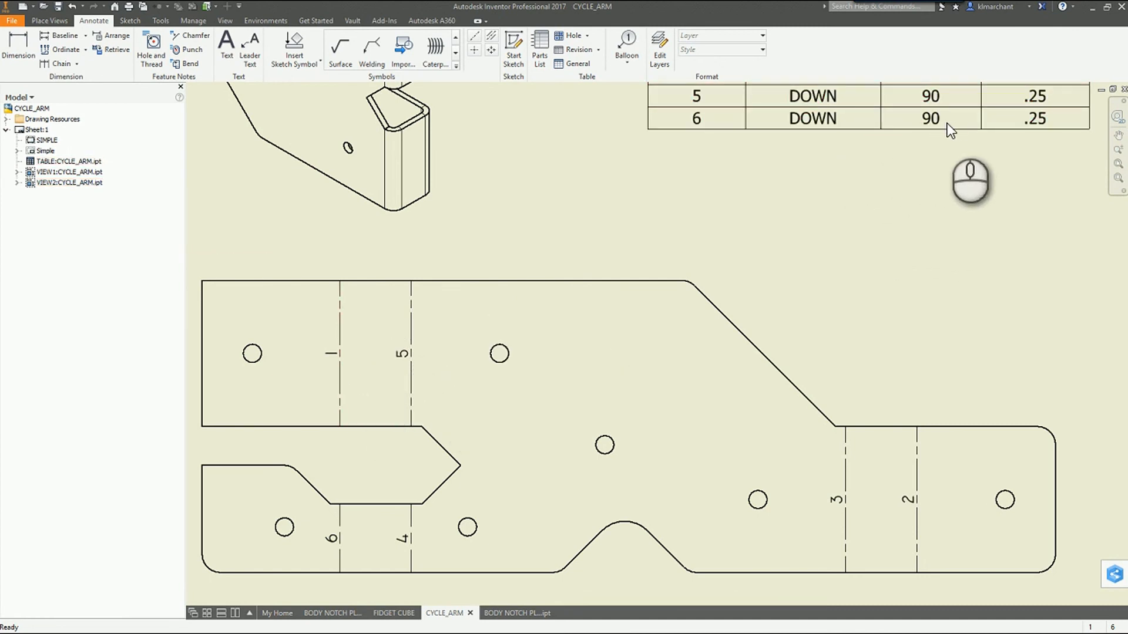